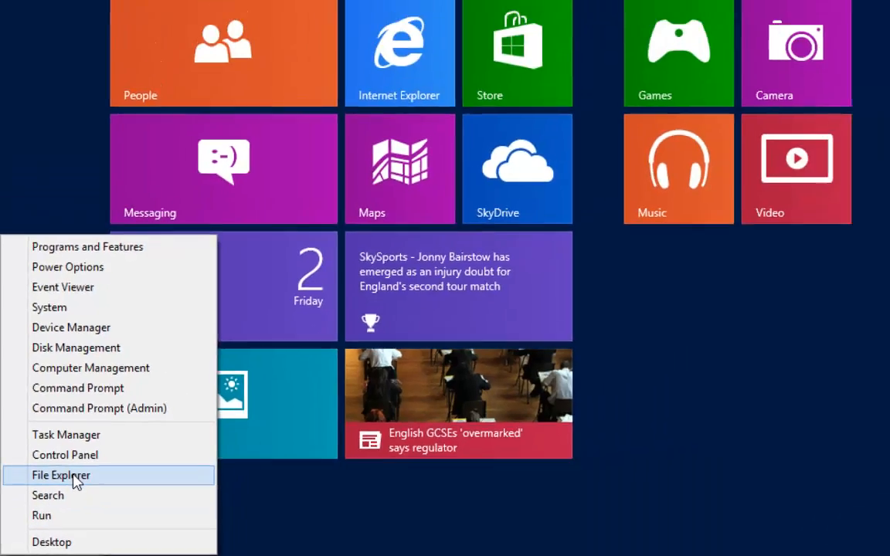
- Launch File Explorer from the Start-corner Win+X menu and show the Computer view
{"action": "left_click", "coordinate": [60, 476]}
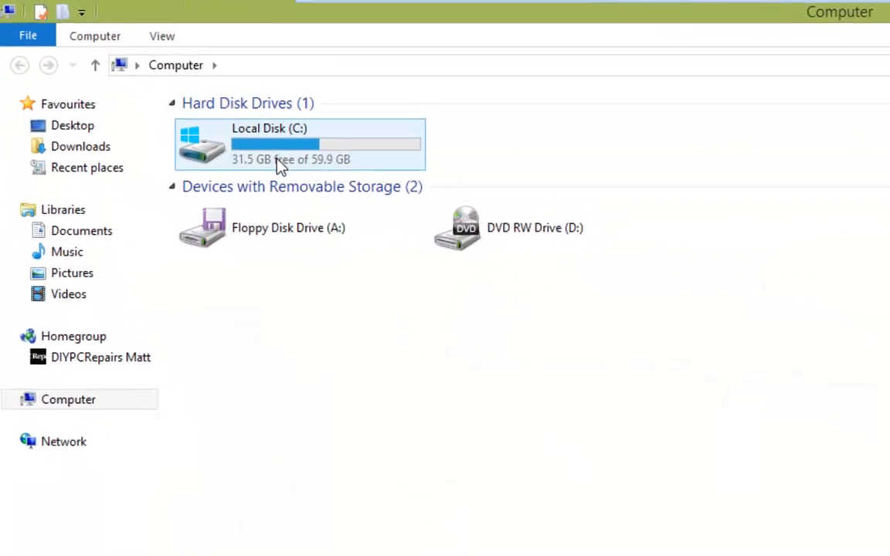
{"action": "mouse_move", "coordinate": [287, 165]}
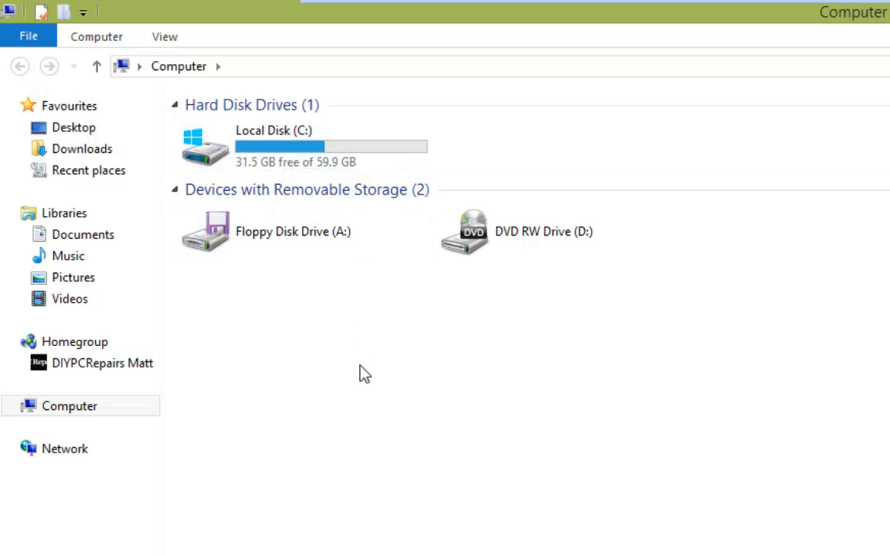
{"action": "double_click", "coordinate": [204, 145]}
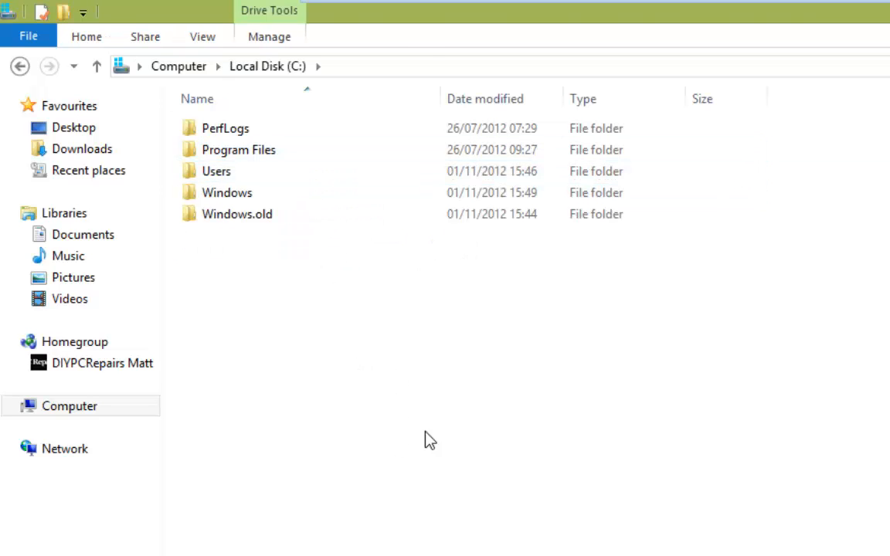
{"action": "left_click", "coordinate": [238, 213]}
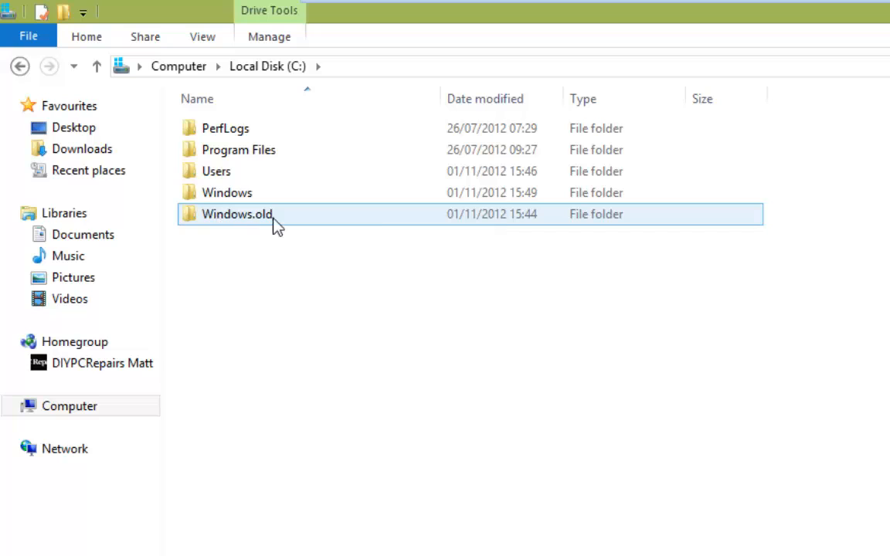
{"action": "mouse_move", "coordinate": [247, 222]}
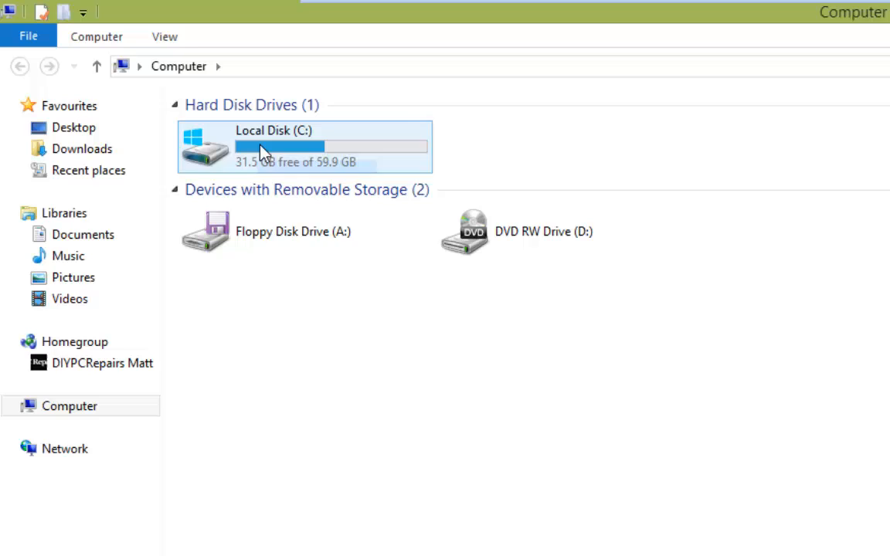
- Show Local Disk (C:) Properties and launch Disk Clean-up from the General tab
{"action": "right_click", "coordinate": [263, 151]}
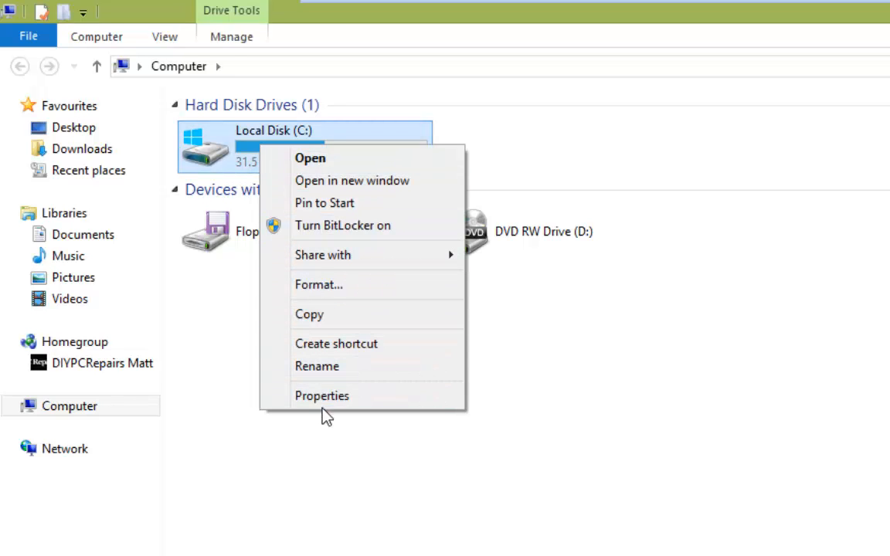
{"action": "left_click", "coordinate": [321, 396]}
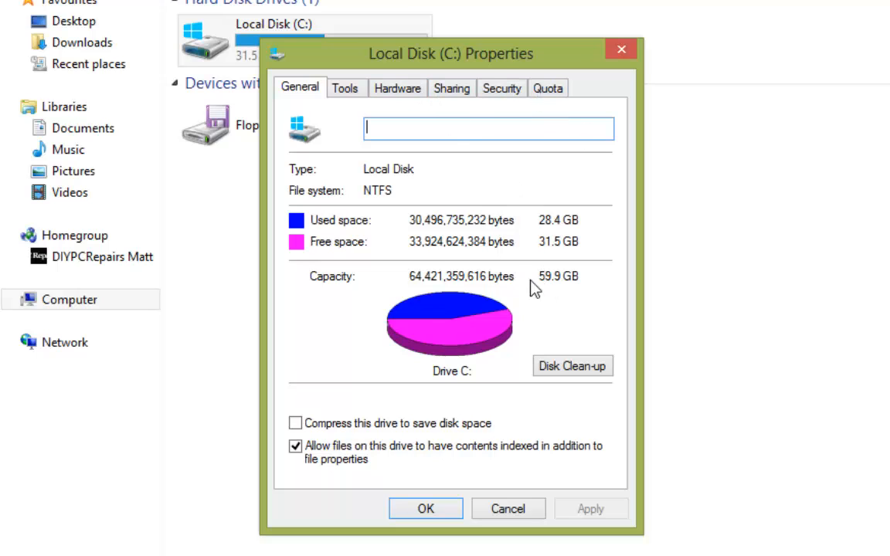
{"action": "mouse_move", "coordinate": [573, 374]}
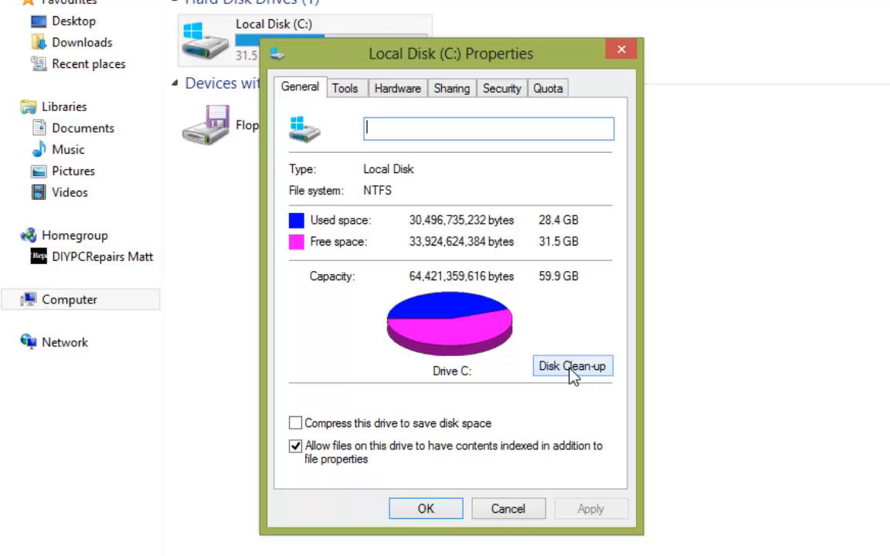
{"action": "left_click", "coordinate": [572, 366]}
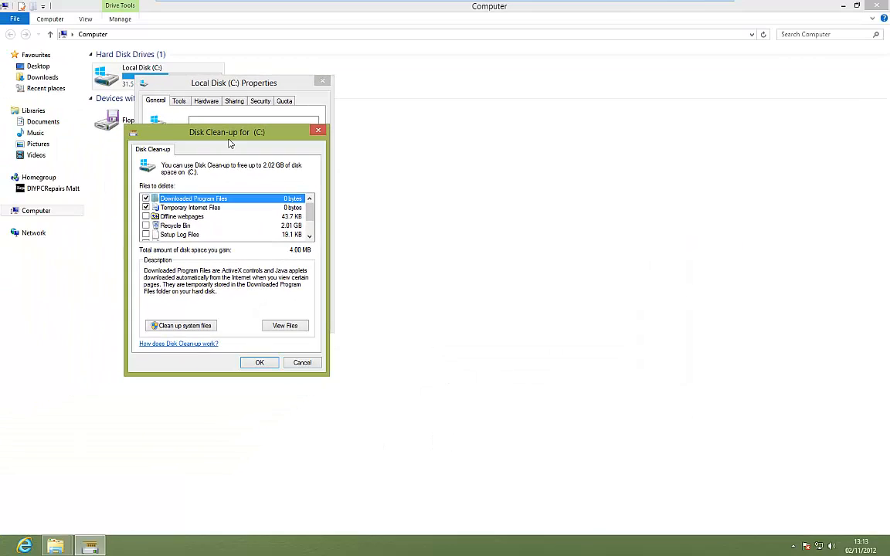
{"action": "left_click_drag", "start_coordinate": [227, 133], "coordinate": [358, 127]}
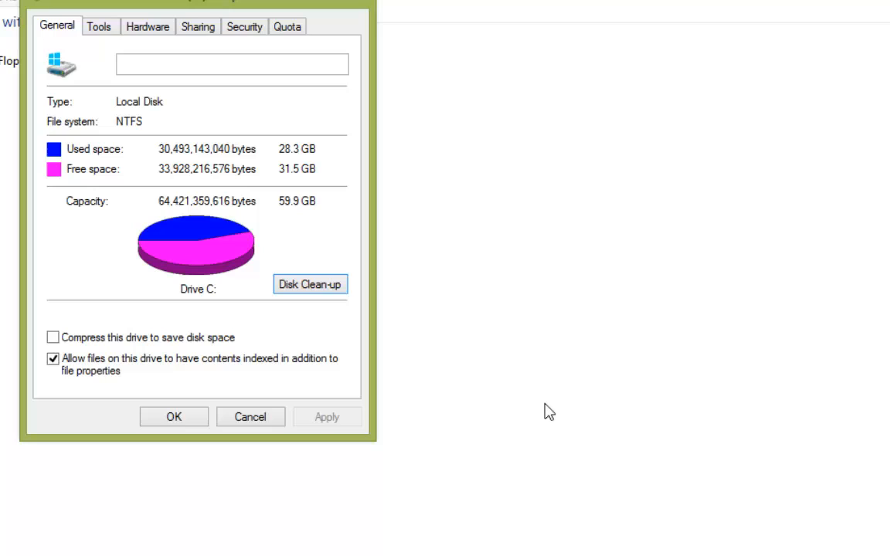
- Tick Offline Webpages, Previous Windows installation(s), temporary installation files, Windows Defender and upgrade log files for deletion
{"action": "left_click", "coordinate": [310, 284]}
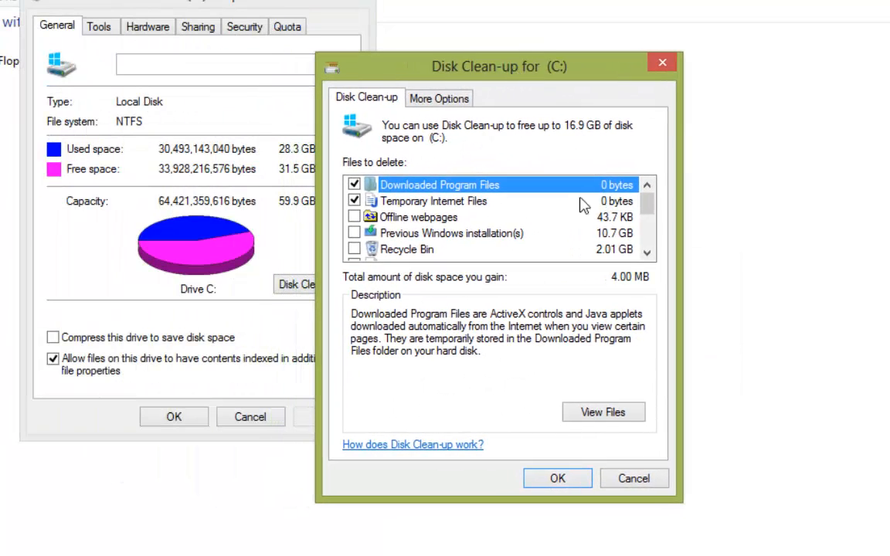
{"action": "left_click", "coordinate": [353, 216]}
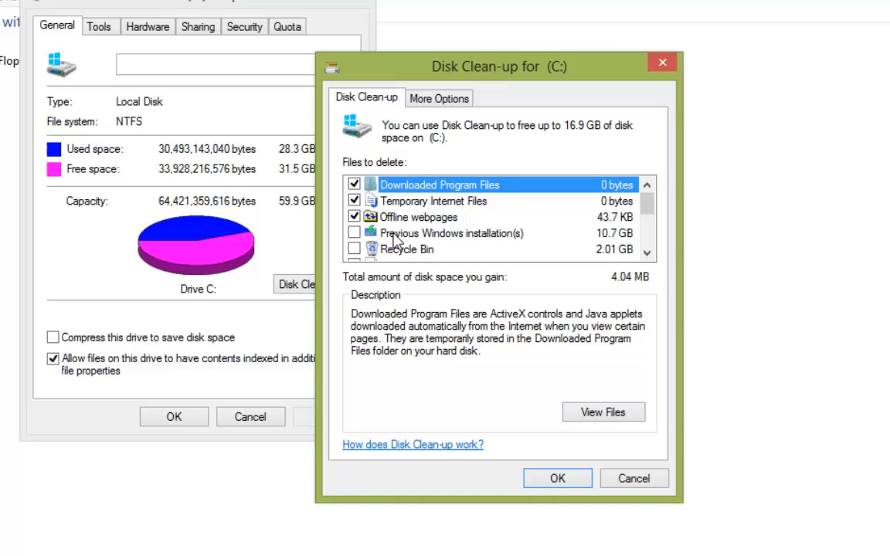
{"action": "mouse_move", "coordinate": [532, 238]}
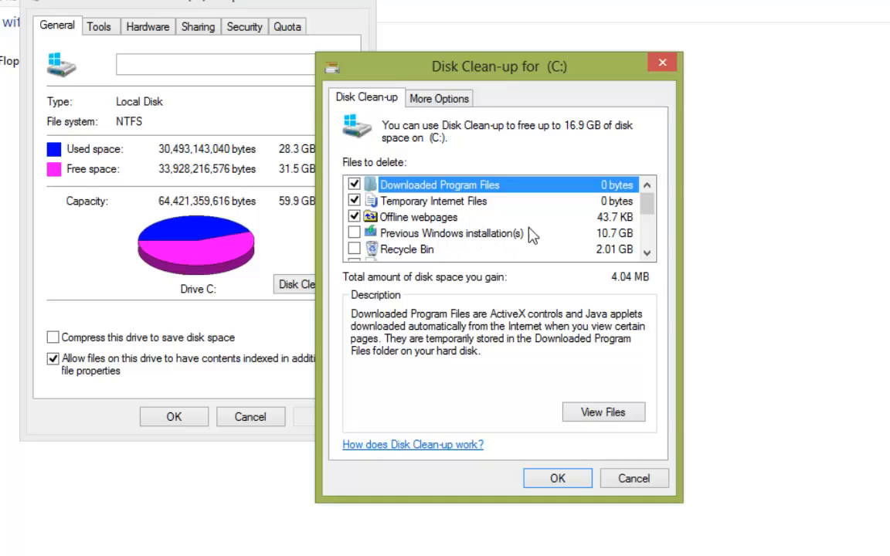
{"action": "mouse_move", "coordinate": [615, 241]}
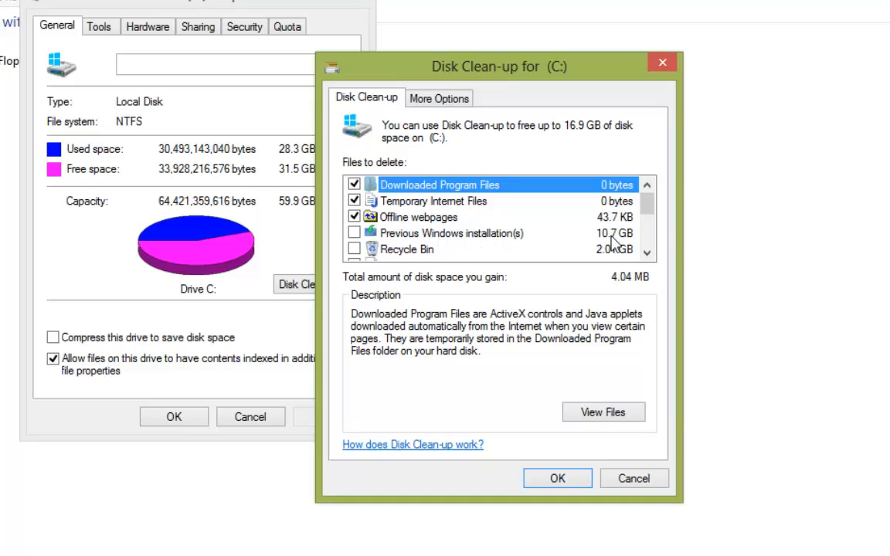
{"action": "left_click", "coordinate": [354, 233]}
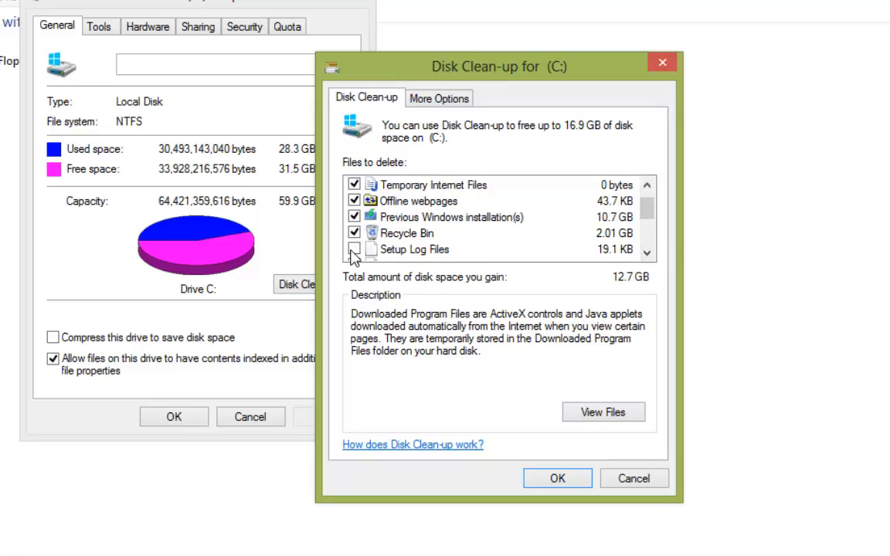
{"action": "scroll", "scroll_direction": "down", "scroll_amount": 3}
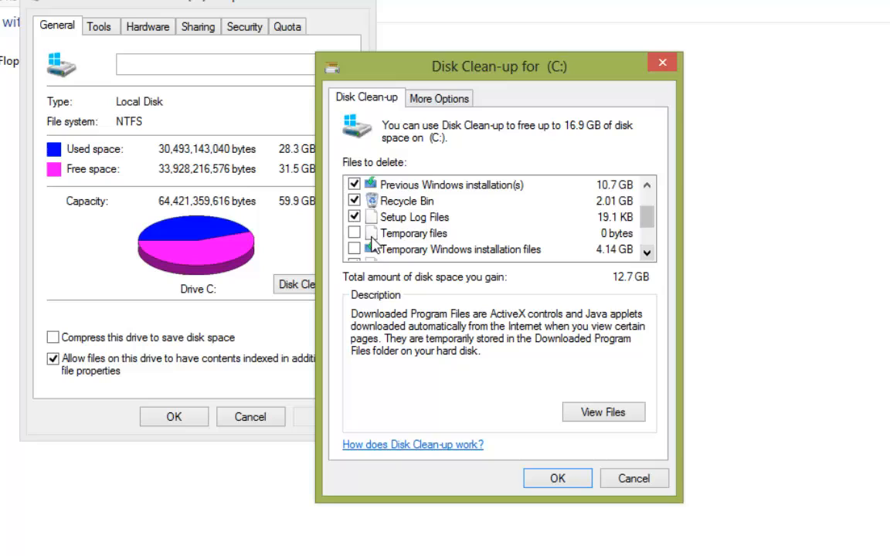
{"action": "left_click", "coordinate": [356, 233]}
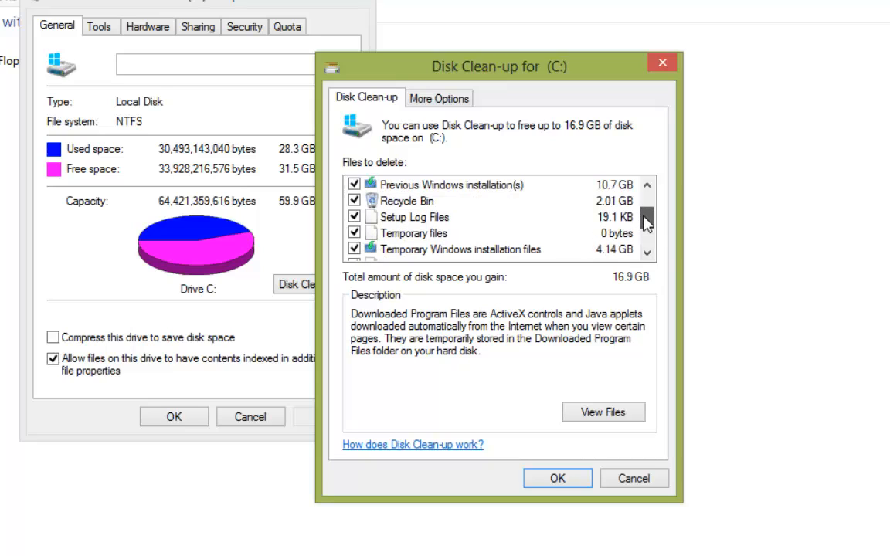
{"action": "scroll", "scroll_direction": "down", "scroll_amount": 3}
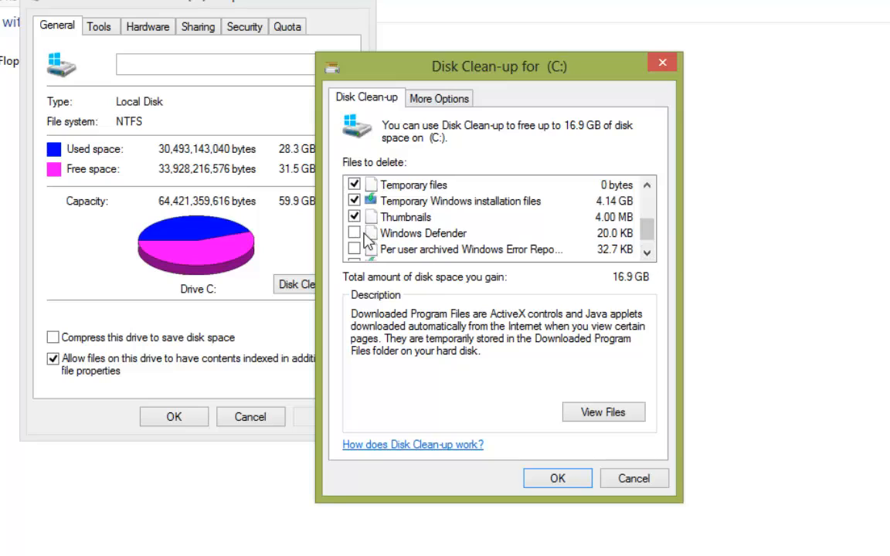
{"action": "left_click", "coordinate": [356, 232]}
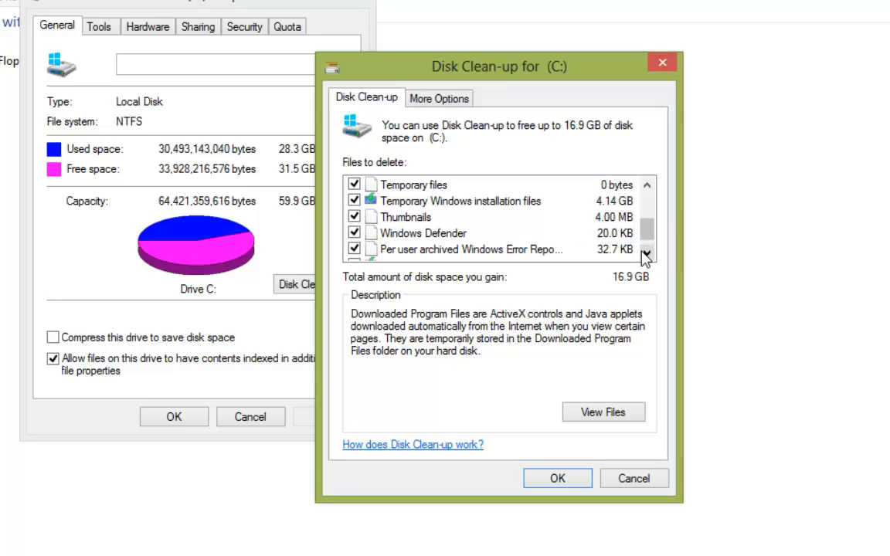
{"action": "scroll", "scroll_direction": "down", "scroll_amount": 3}
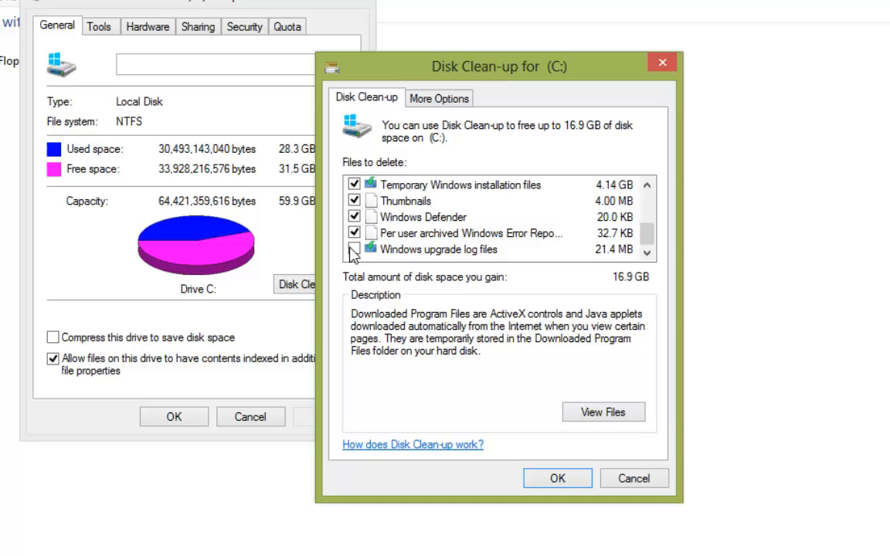
{"action": "left_click", "coordinate": [356, 249]}
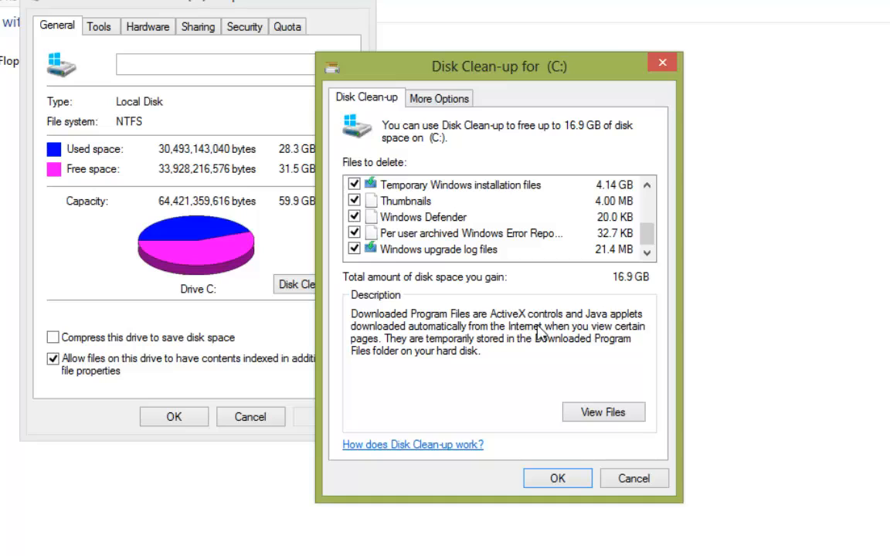
{"action": "mouse_move", "coordinate": [527, 349]}
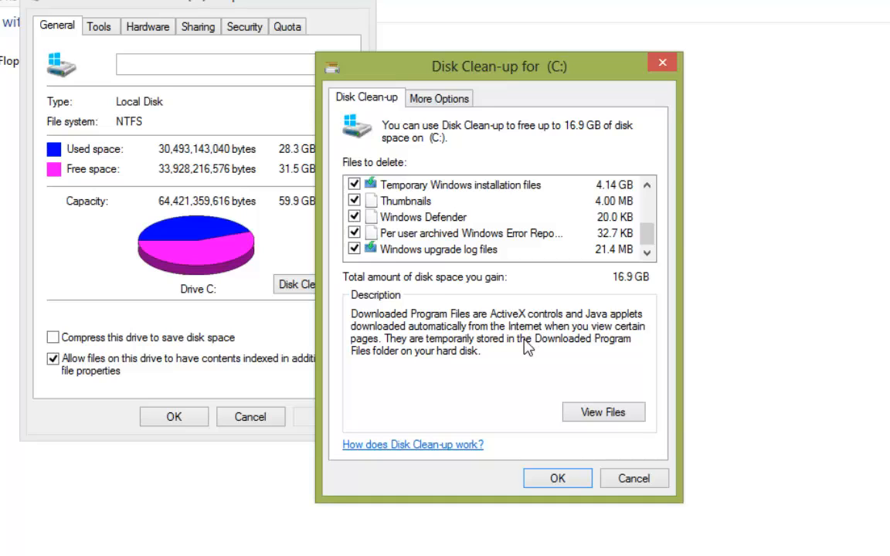
- Confirm Delete Files so the marked categories are removed, freeing C: to 44.9 GB
{"action": "left_click", "coordinate": [557, 477]}
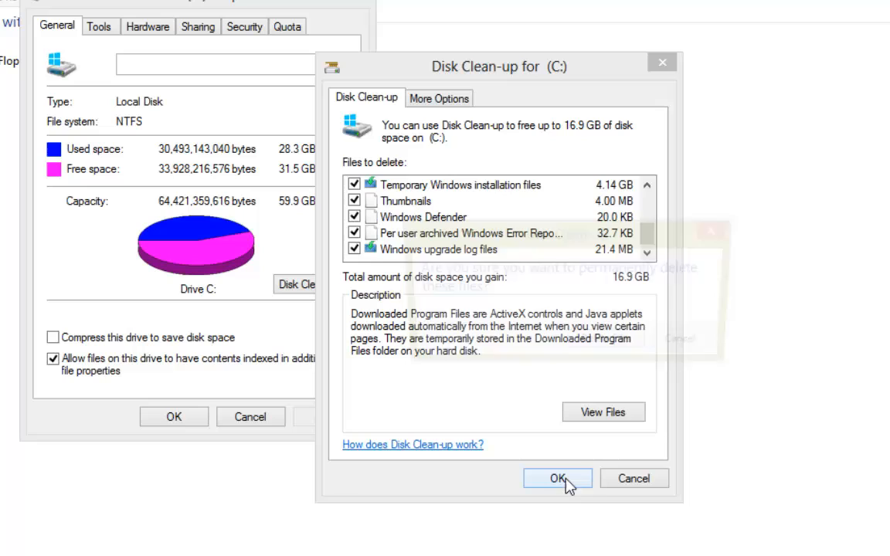
{"action": "left_click", "coordinate": [554, 479]}
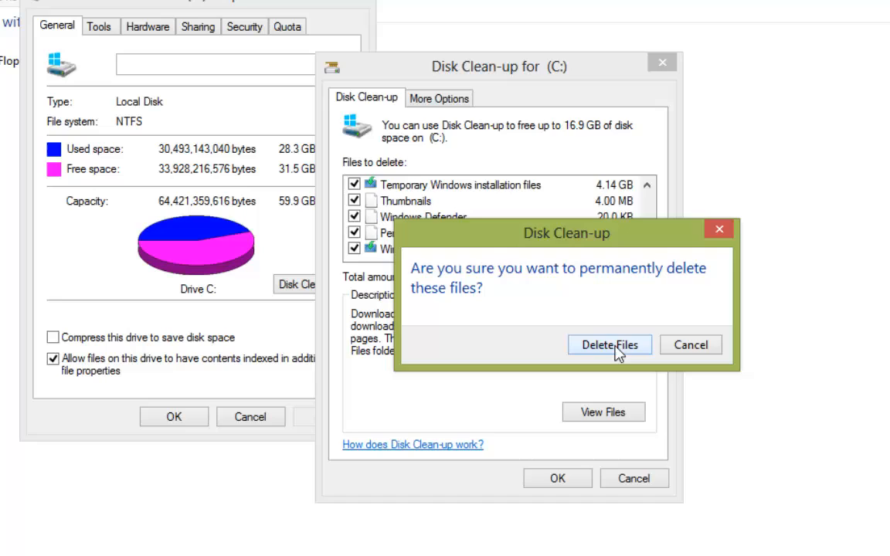
{"action": "left_click", "coordinate": [609, 345]}
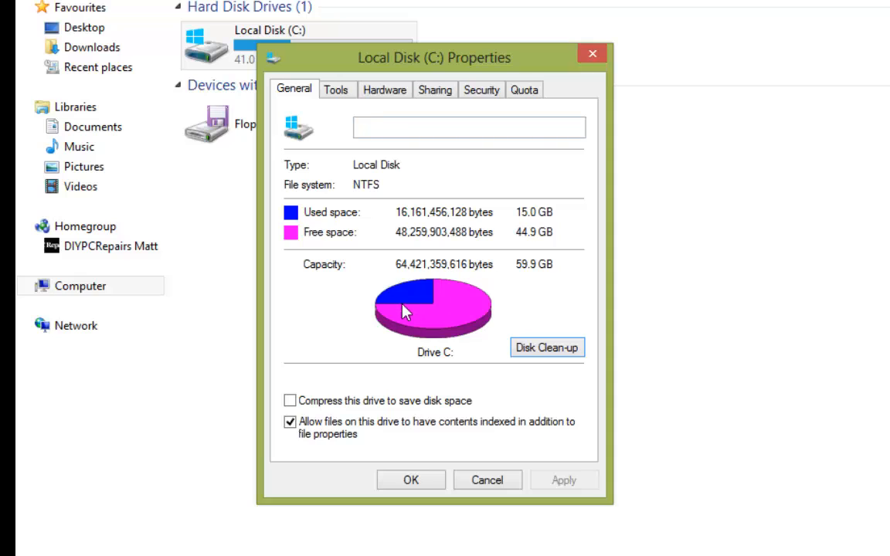
{"action": "mouse_move", "coordinate": [457, 337]}
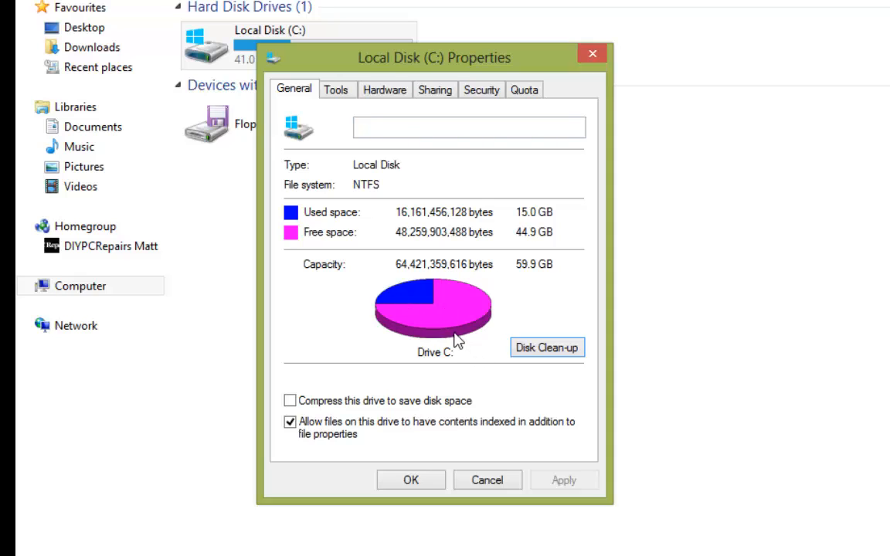